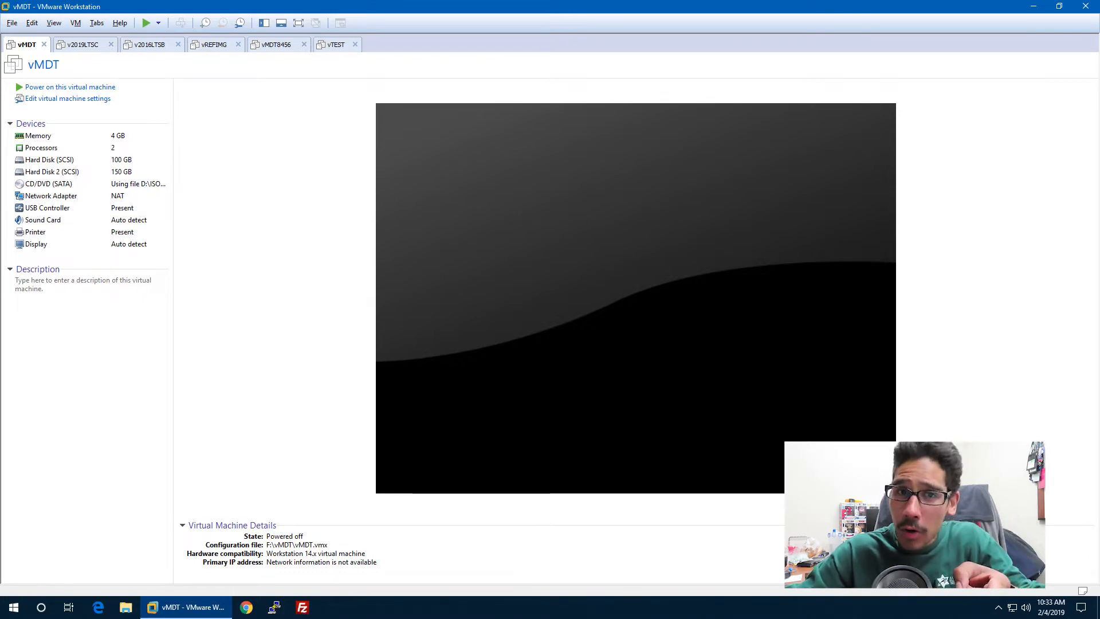
- Take a VMware snapshot of the powered-off vMDT machine under the default name Snapshot 1
{"action": "right_click", "coordinate": [28, 41]}
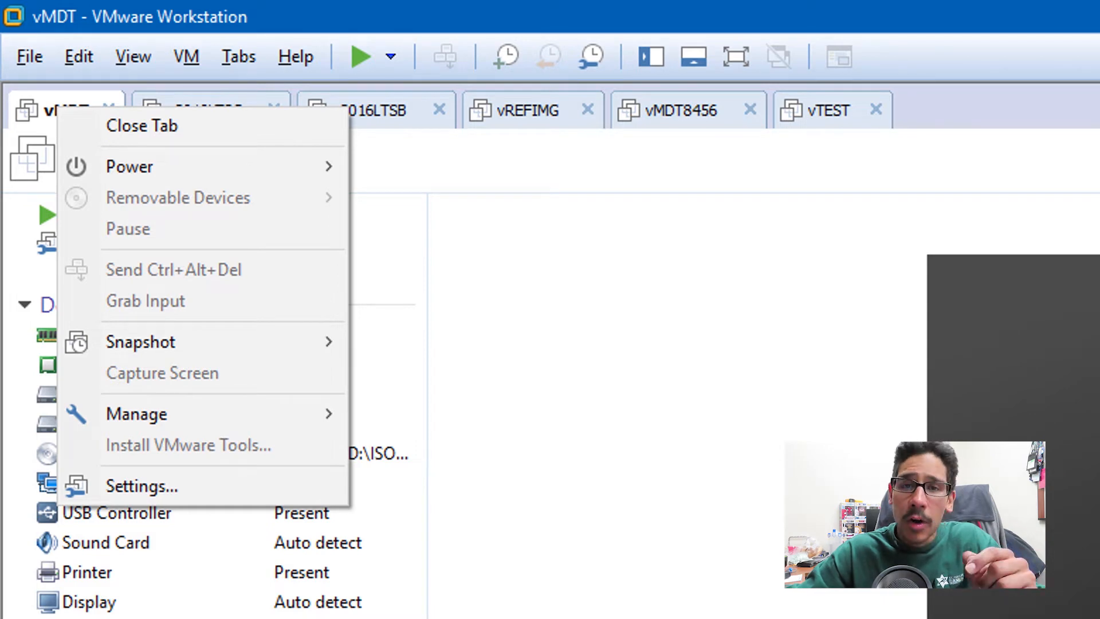
{"action": "mouse_move", "coordinate": [141, 342]}
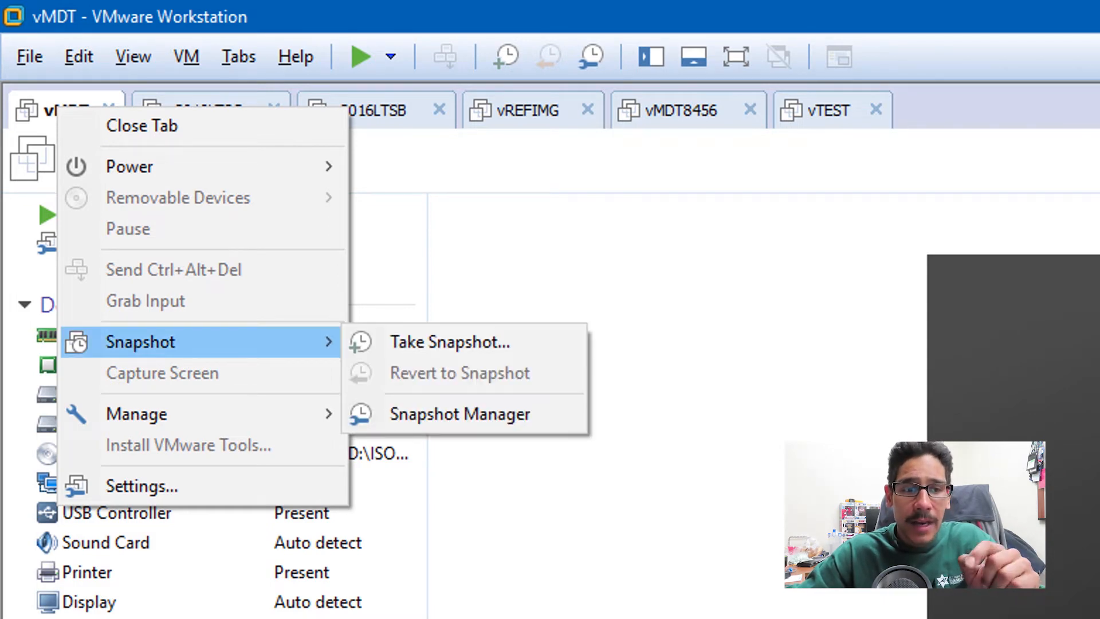
{"action": "left_click", "coordinate": [449, 342]}
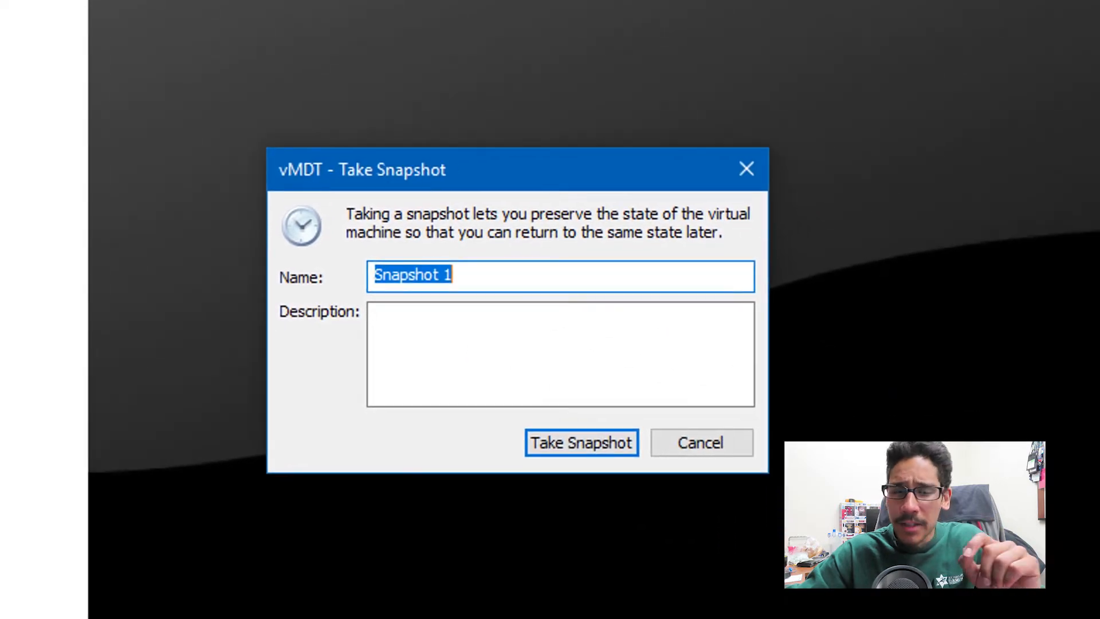
{"action": "left_click", "coordinate": [582, 443]}
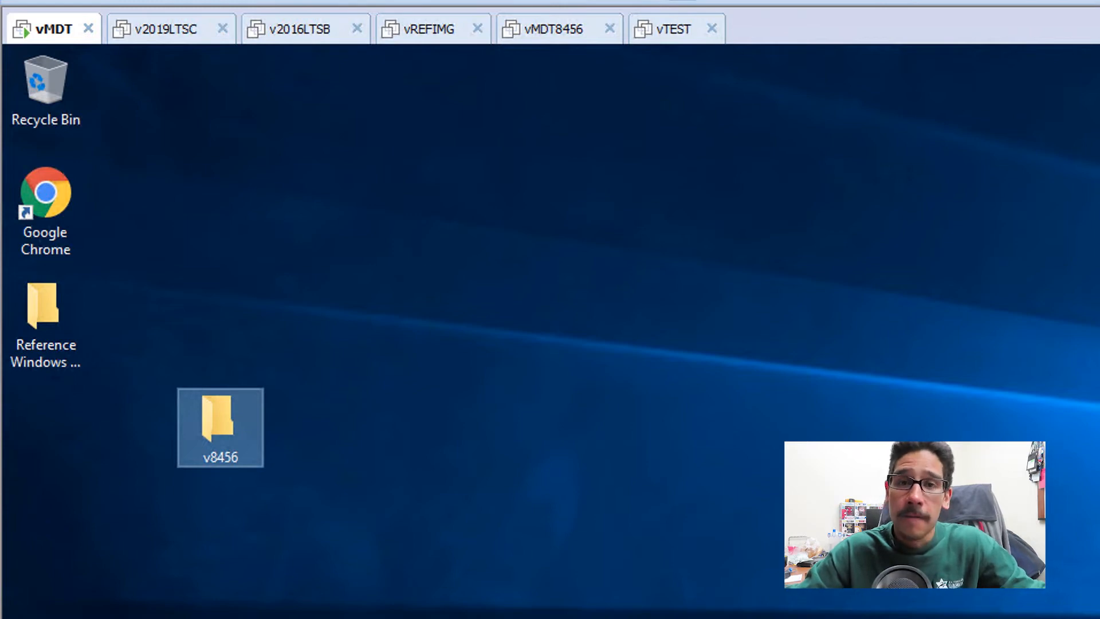
- Browse into the v8456 folder holding the ADK, WinPE add-on and MDT x64 installers
{"action": "double_click", "coordinate": [220, 426]}
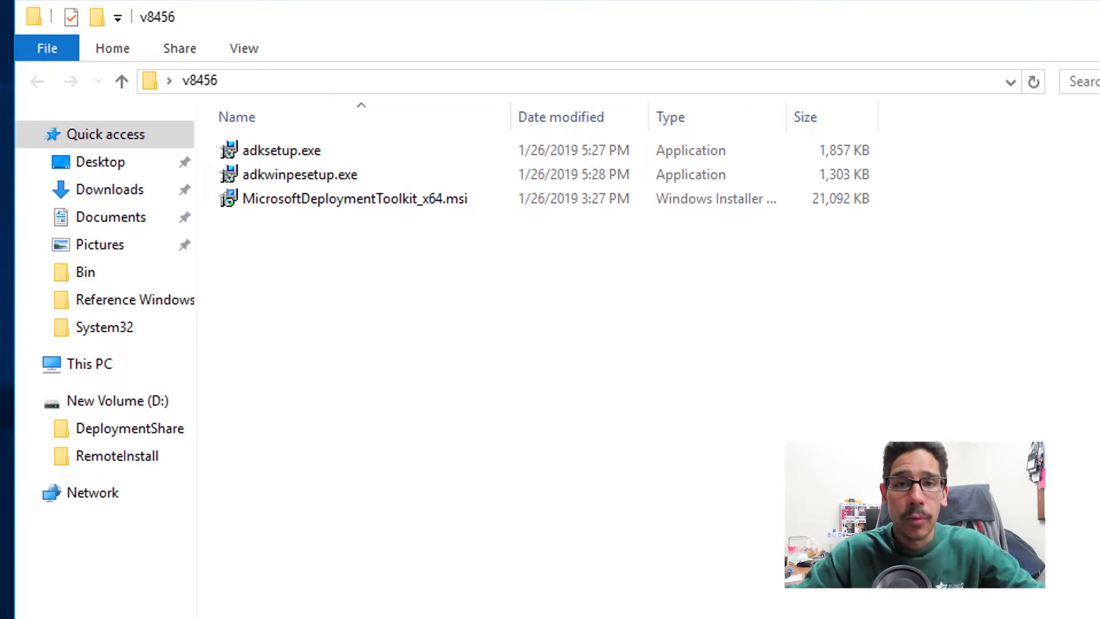
- Install MicrosoftDeploymentToolkit_x64.msi, accepting the license and declining the customer experience program
{"action": "right_click", "coordinate": [355, 199]}
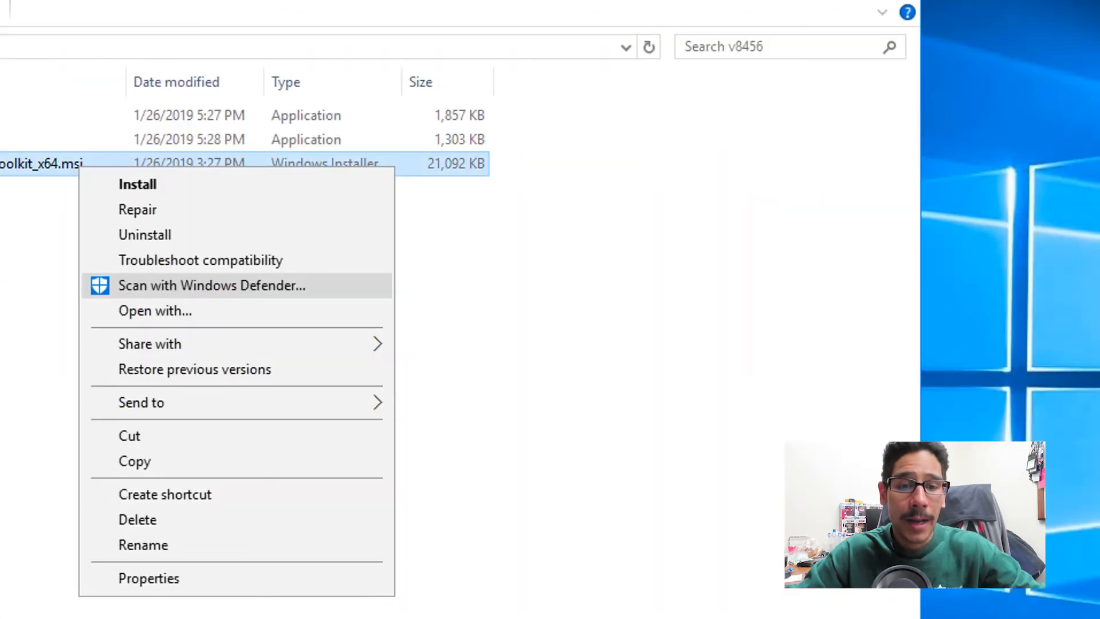
{"action": "left_click", "coordinate": [138, 184]}
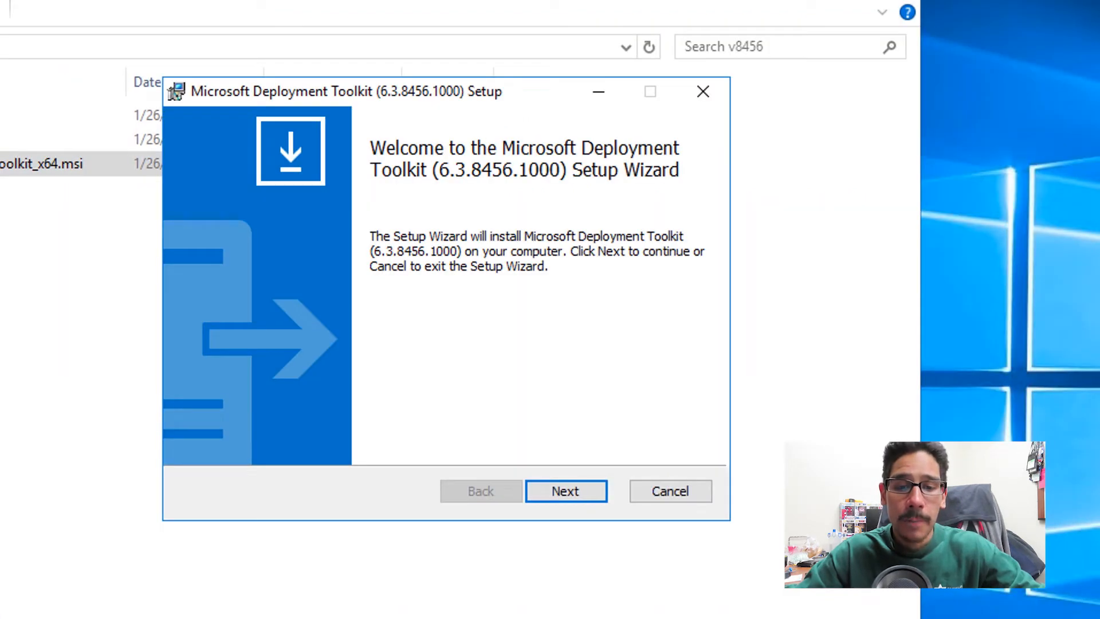
{"action": "left_click", "coordinate": [567, 490]}
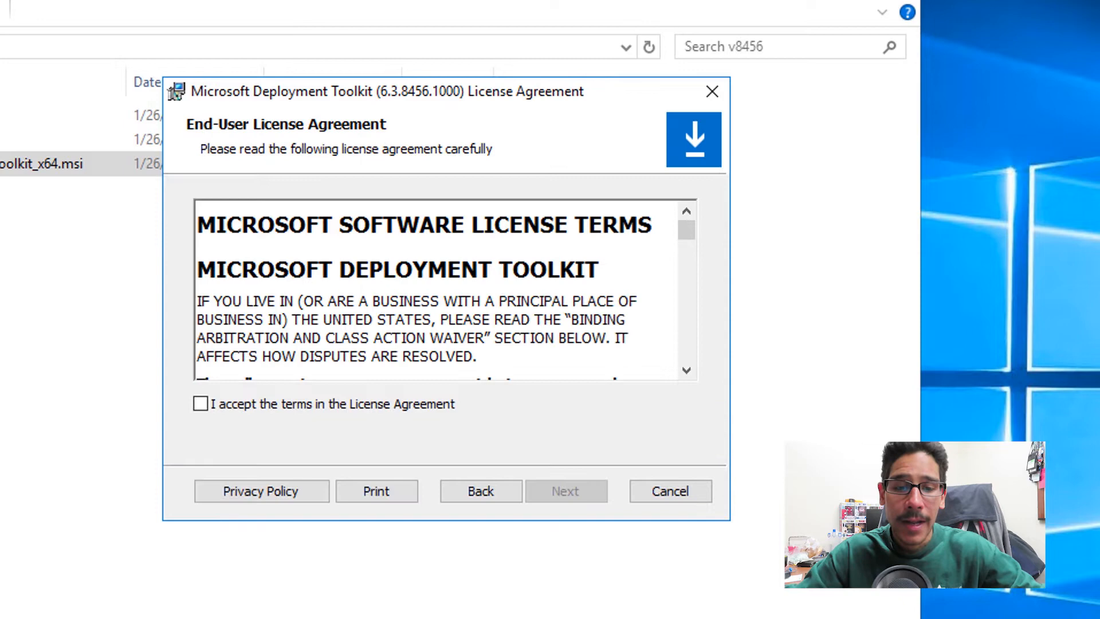
{"action": "left_click", "coordinate": [199, 404]}
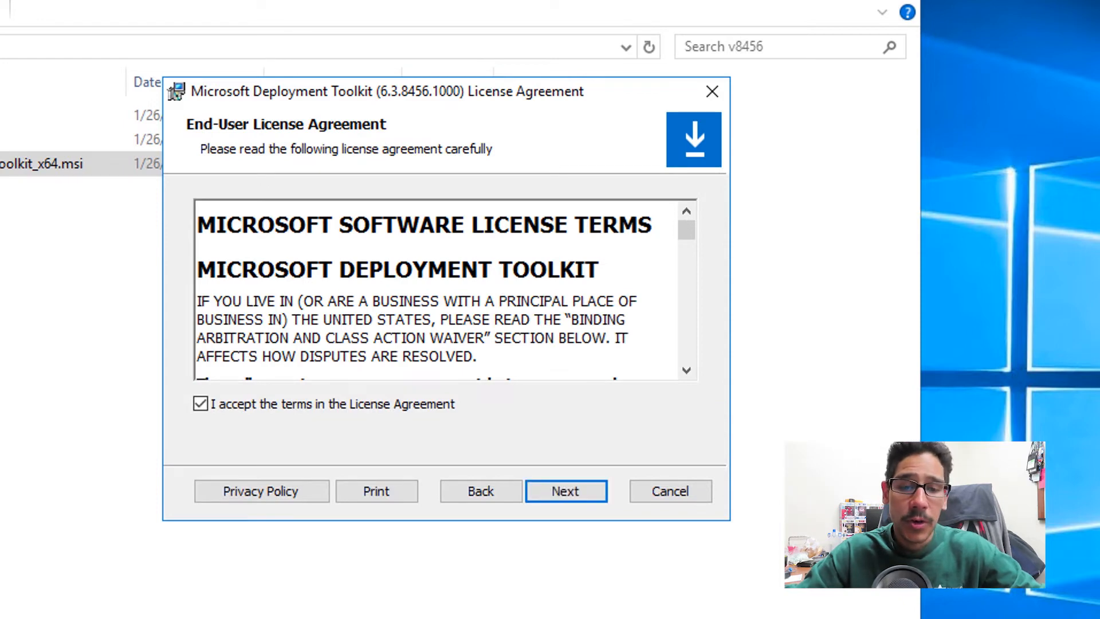
{"action": "left_click", "coordinate": [566, 490]}
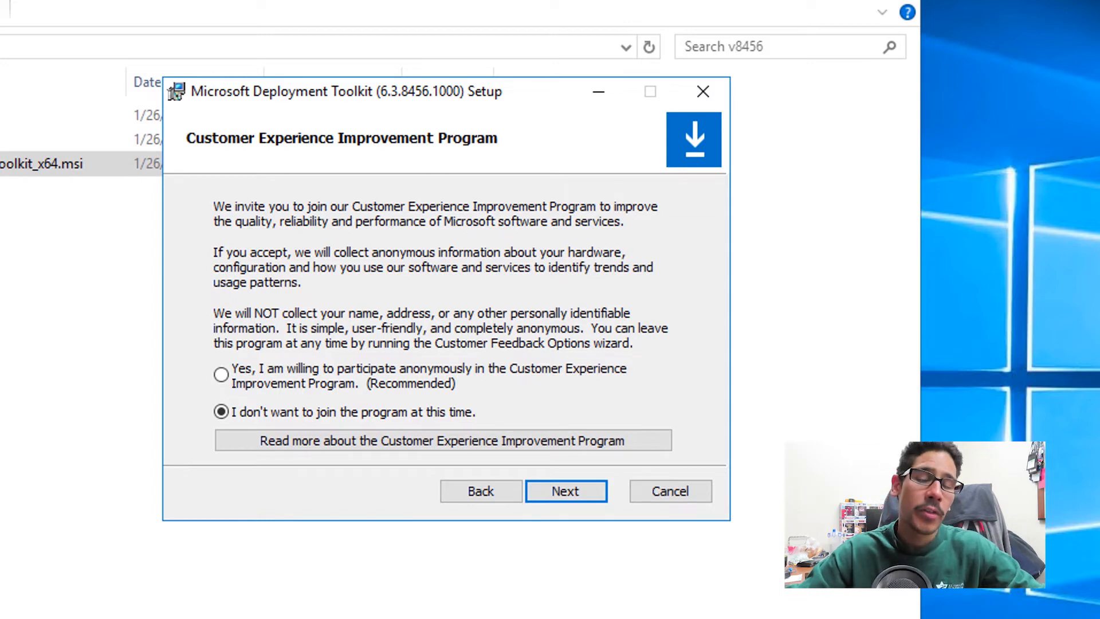
{"action": "left_click", "coordinate": [567, 491]}
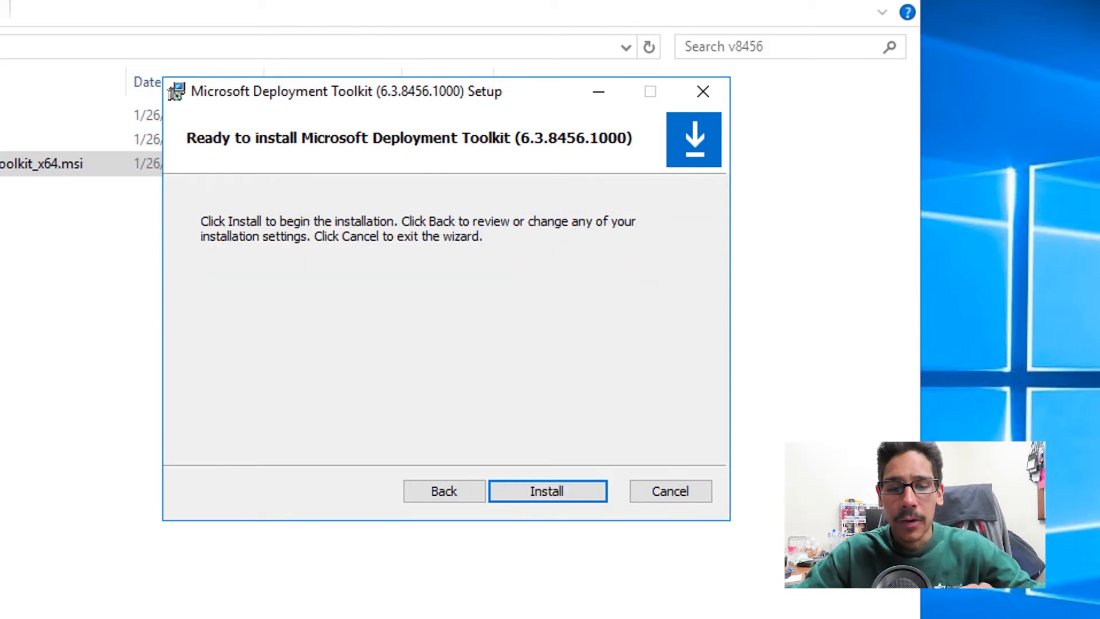
{"action": "left_click", "coordinate": [548, 491]}
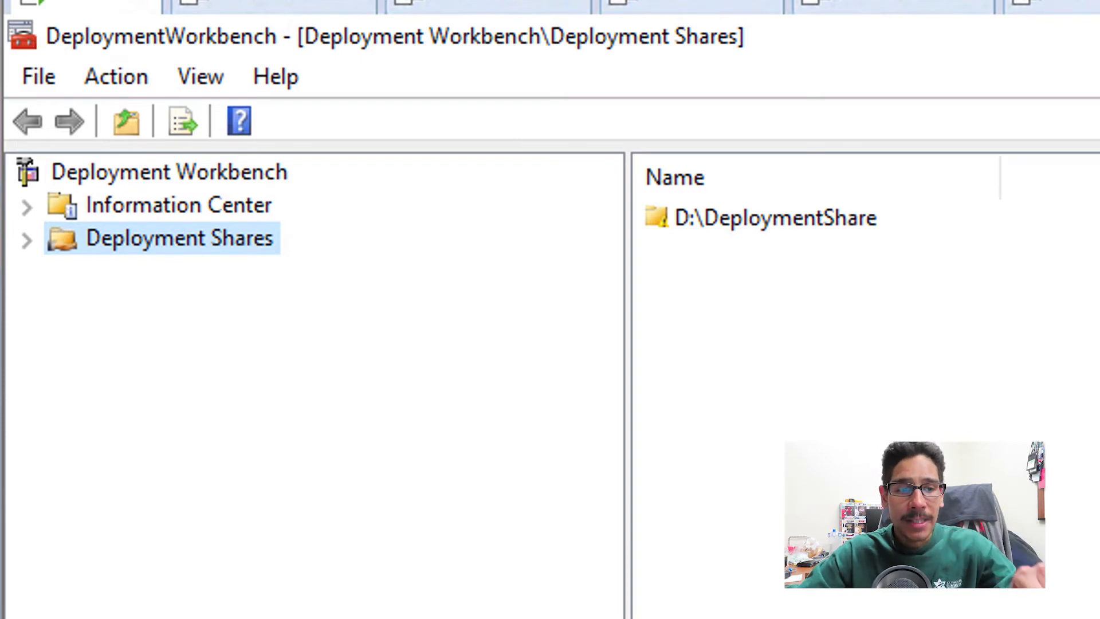
- Select D:\DeploymentShare, which reports it needs upgrading before it can be opened
{"action": "left_click", "coordinate": [25, 239]}
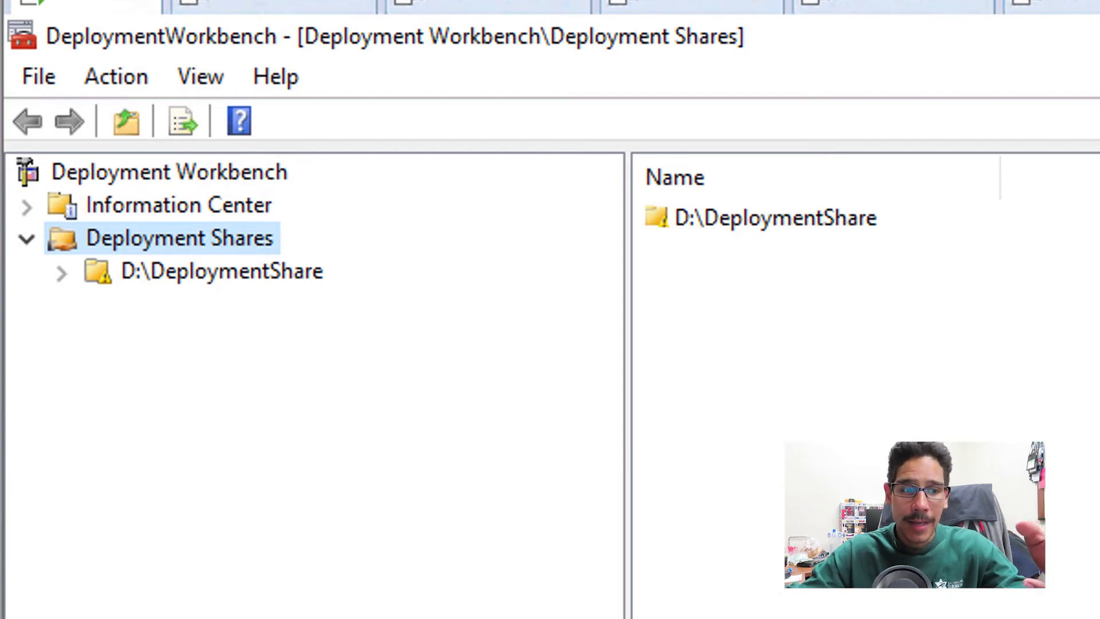
{"action": "left_click", "coordinate": [217, 270]}
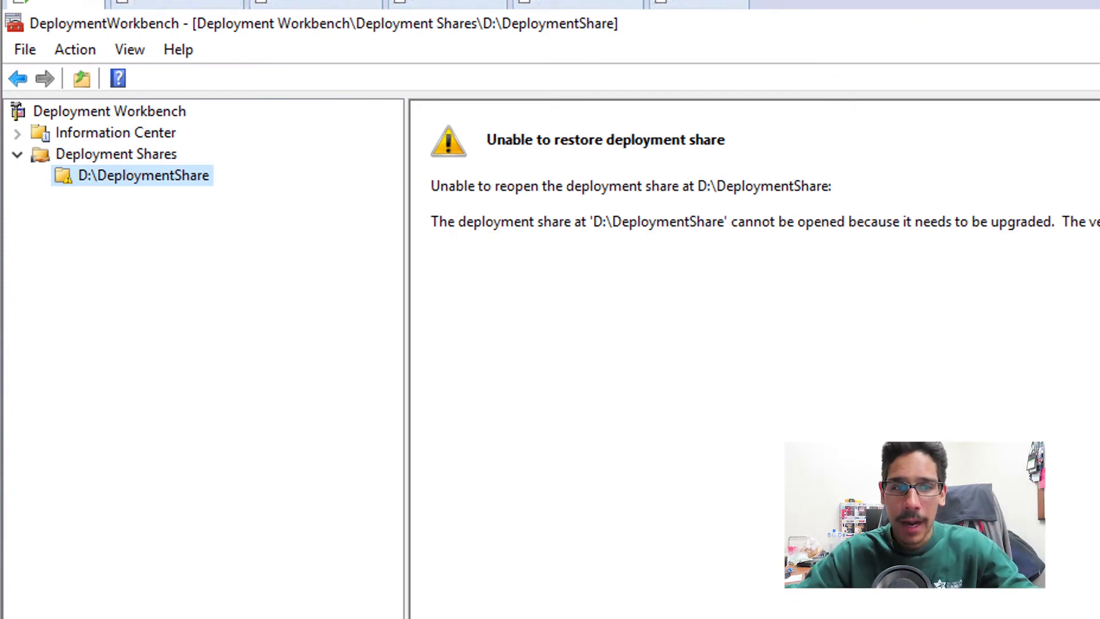
- Run the Upgrade Deployment Share wizard on D:\DeploymentShare with its default settings to completion
{"action": "right_click", "coordinate": [137, 175]}
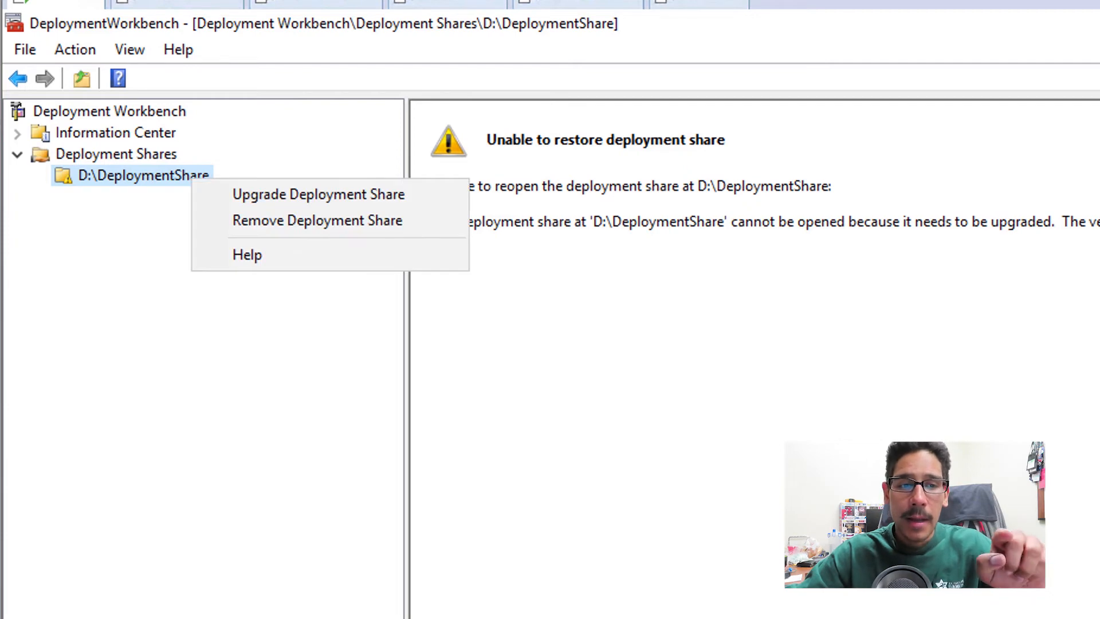
{"action": "left_click", "coordinate": [319, 194]}
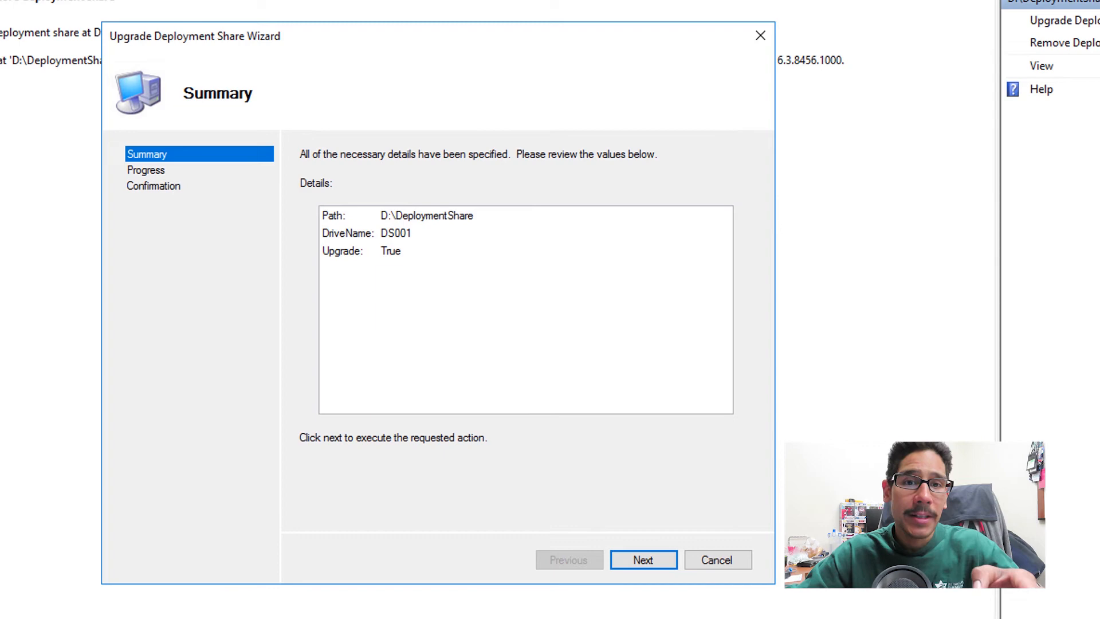
{"action": "left_click", "coordinate": [644, 559]}
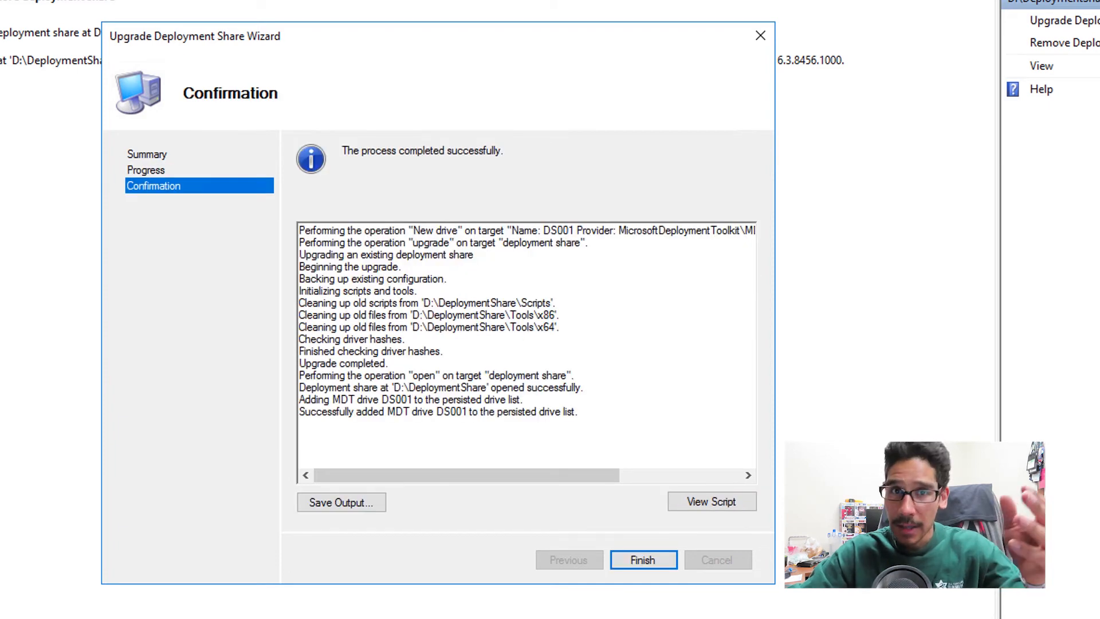
{"action": "left_click", "coordinate": [644, 560]}
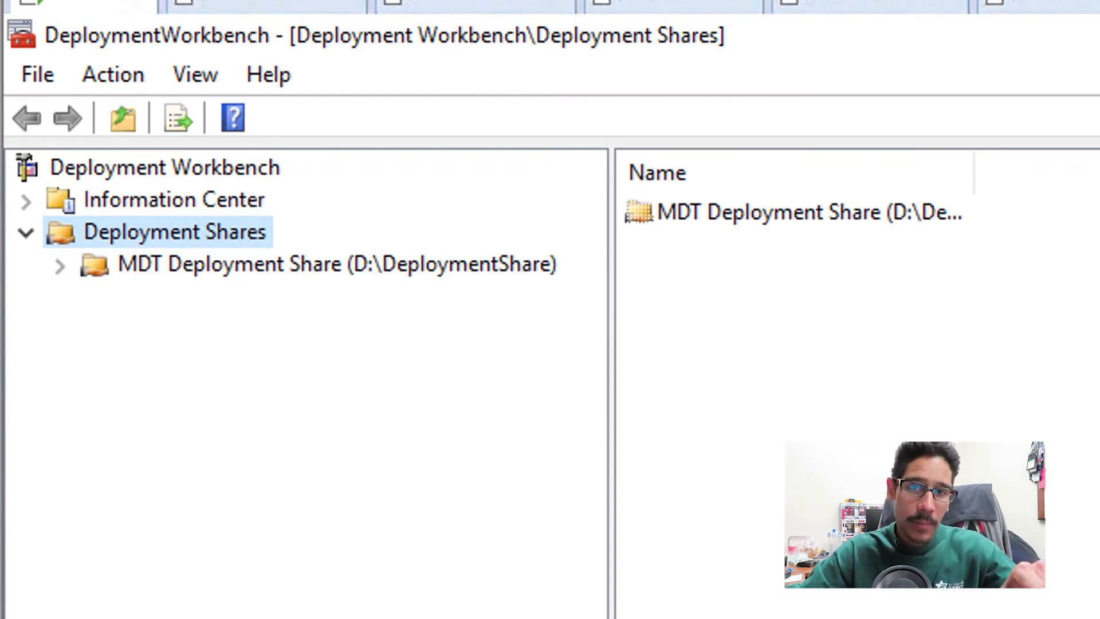
- Expand MDT Deployment Share (D:\DeploymentShare) to reveal its Applications, Operating Systems and Task Sequences folders
{"action": "left_click", "coordinate": [57, 266]}
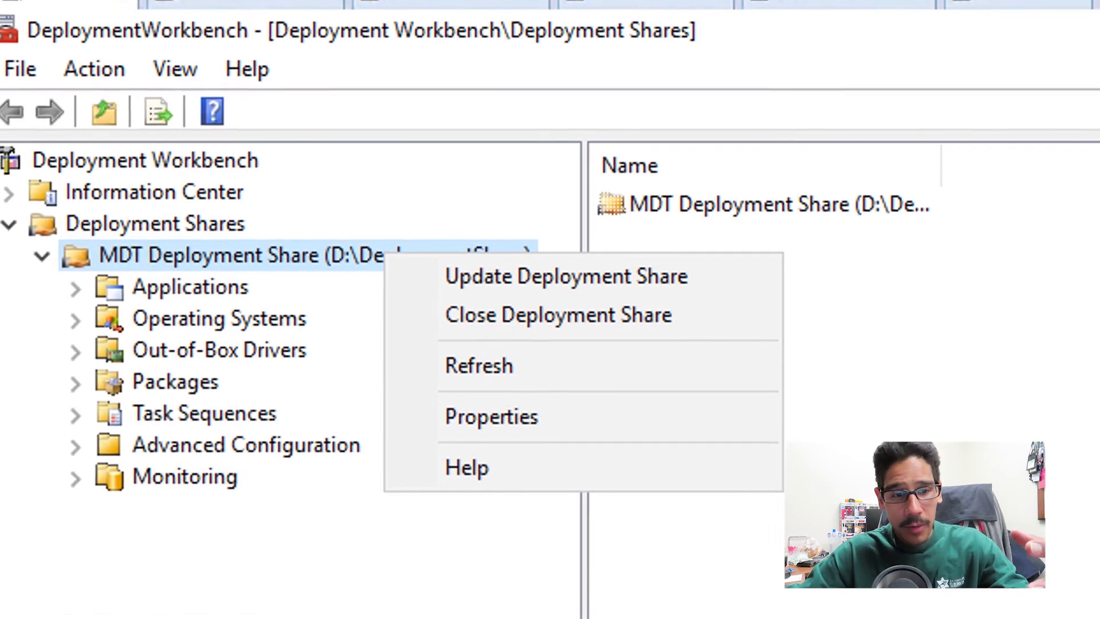
- Start Update Deployment Share with optimized boot image updating, building the x86 LiteTouchPE boot image
{"action": "left_click", "coordinate": [566, 276]}
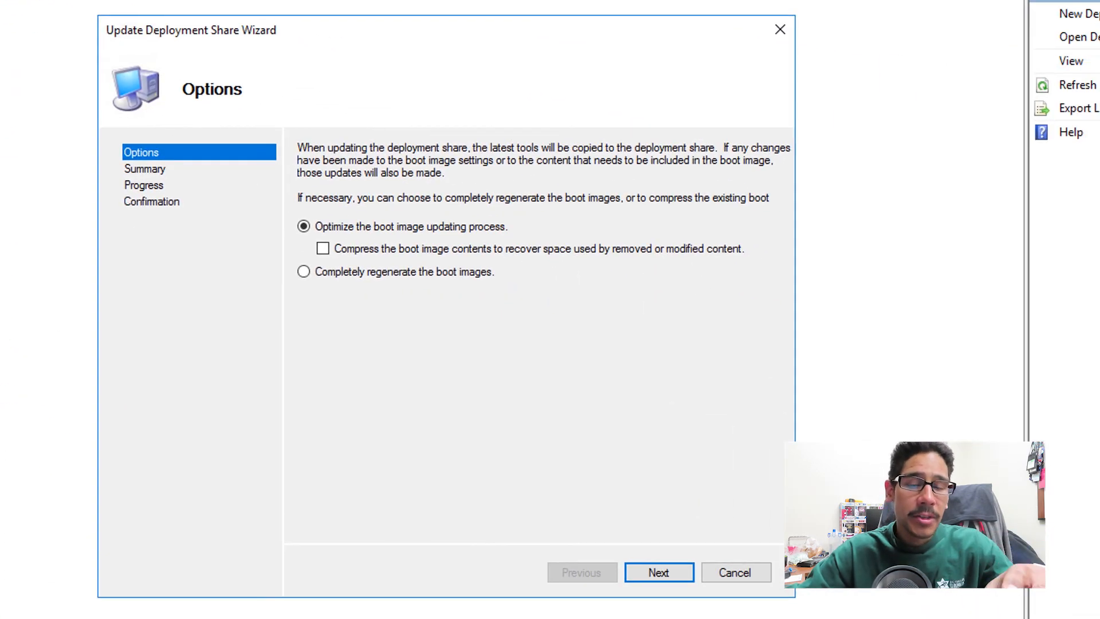
{"action": "left_click", "coordinate": [659, 573]}
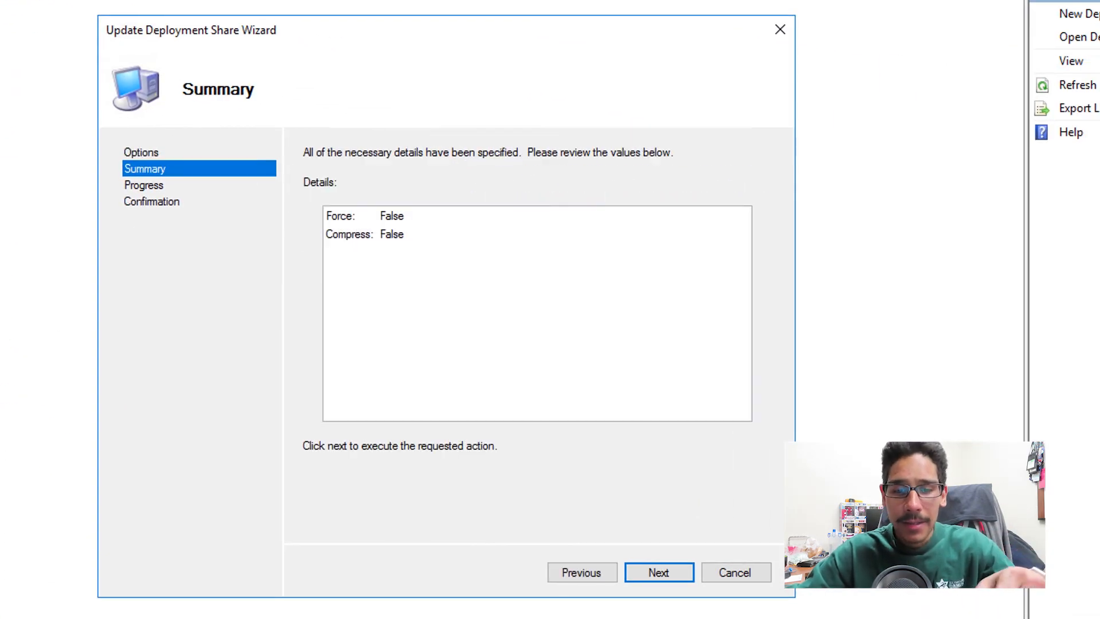
{"action": "left_click", "coordinate": [659, 574]}
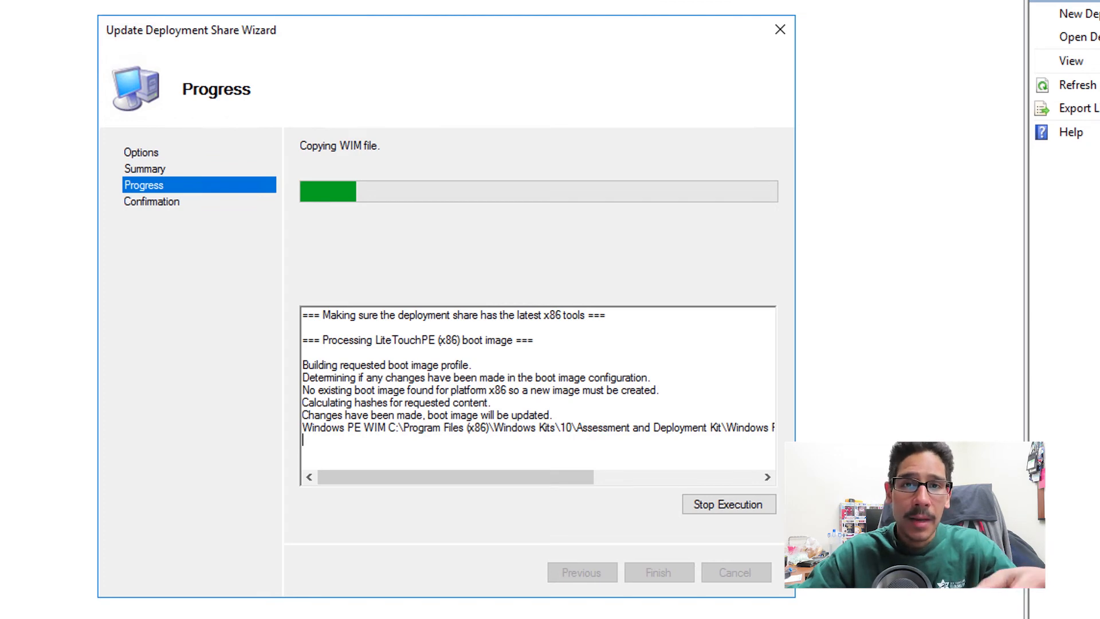